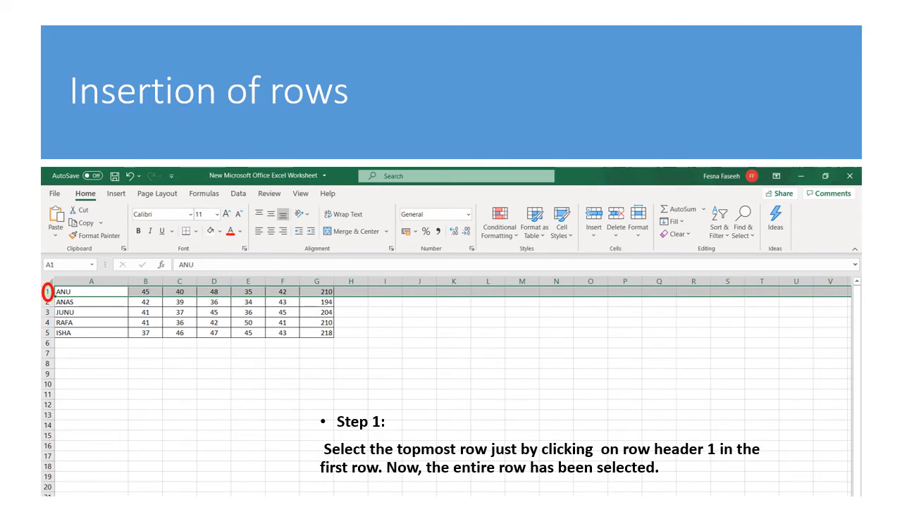
# Step: Select the entire row 1, the ANJU marks row
pyautogui.click(47, 290)
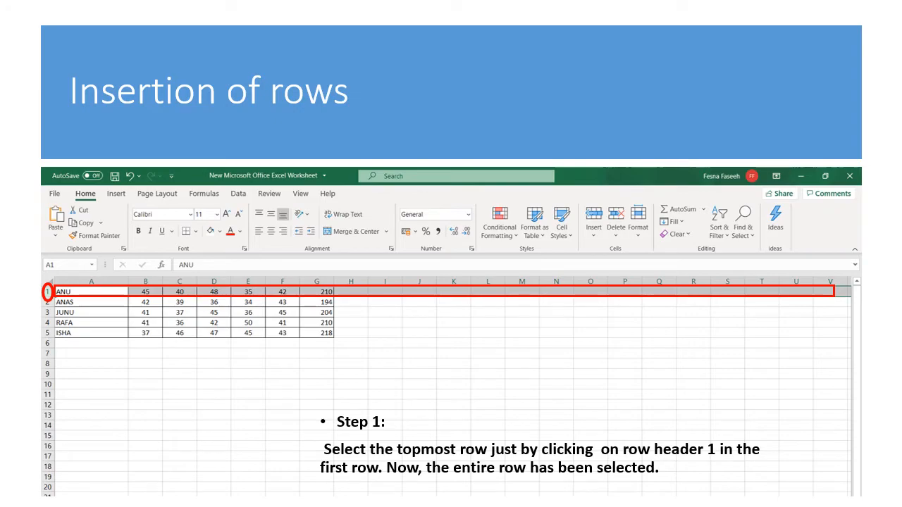
# Step: Insert a blank sheet row above the ANJU row via Insert Sheet Rows
pyautogui.click(773, 67)
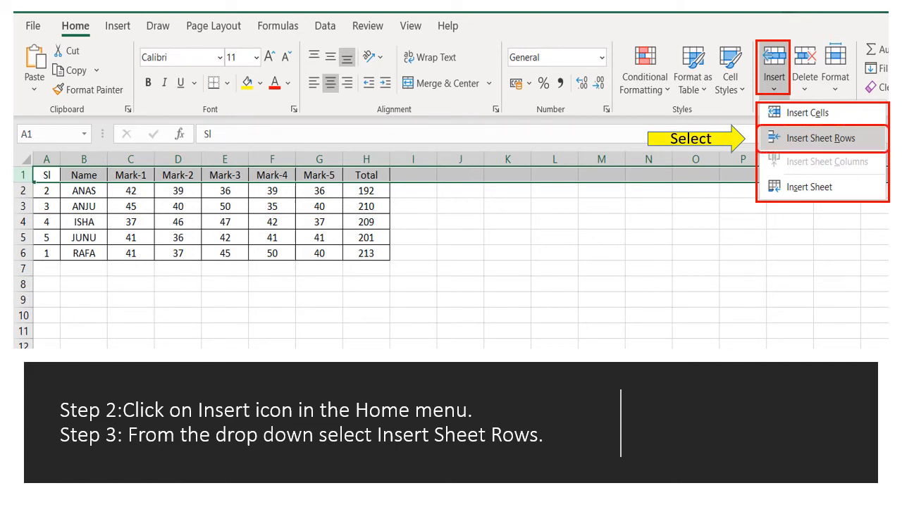
pyautogui.click(820, 138)
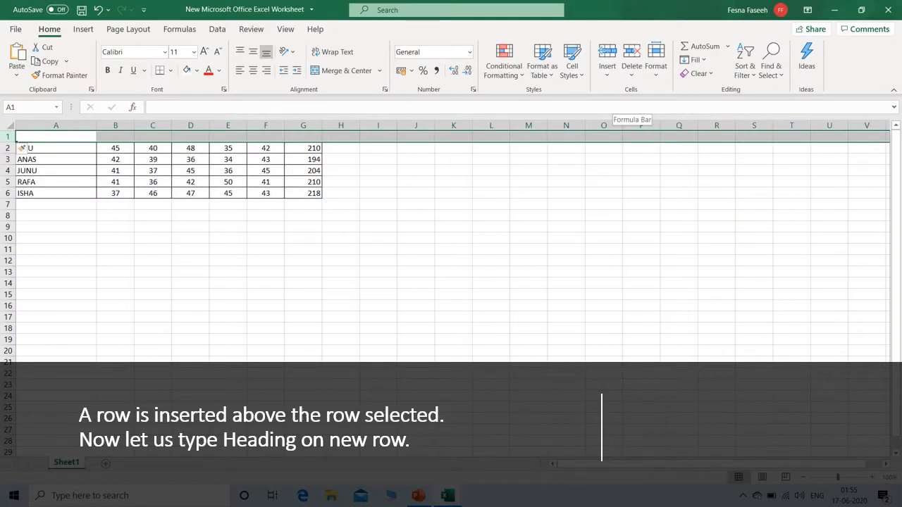